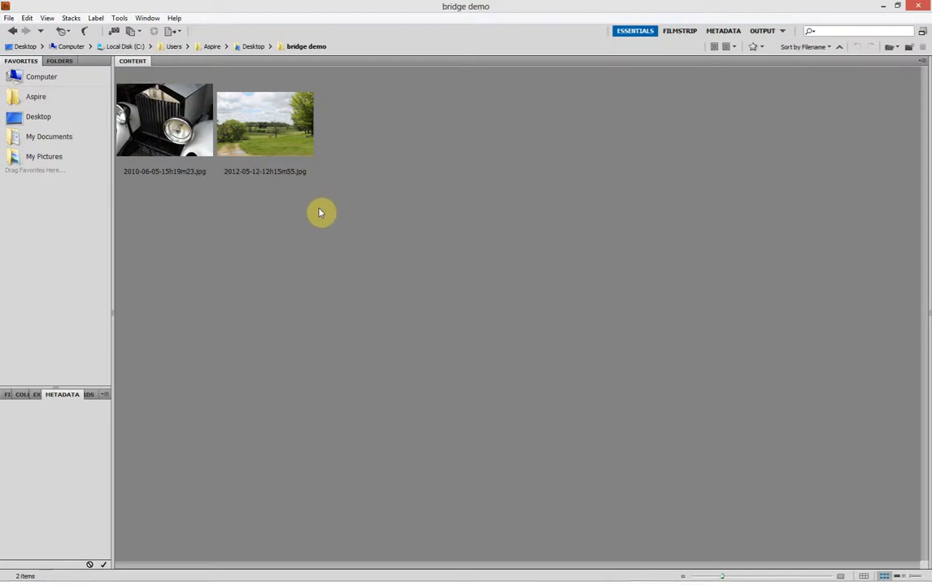
pyautogui.moveTo(362, 251)
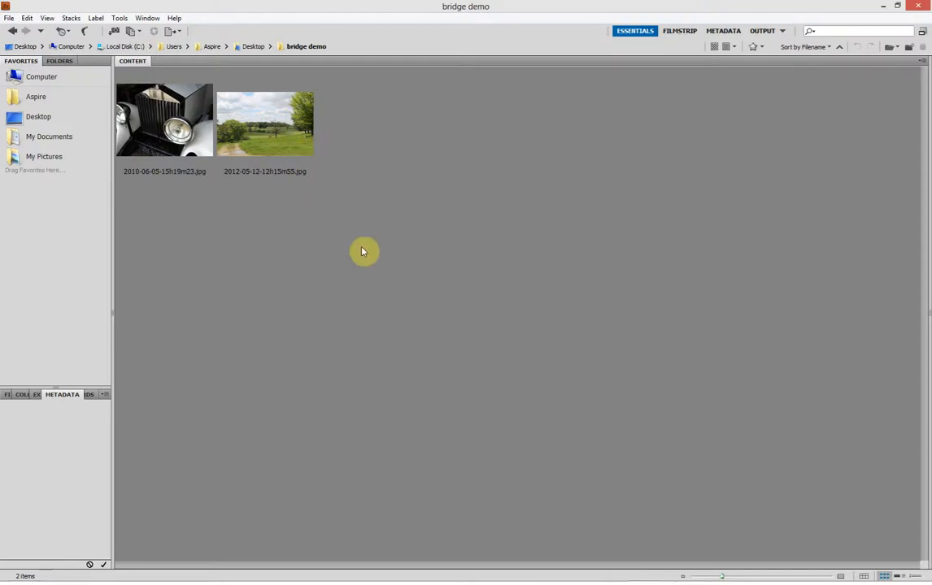
pyautogui.moveTo(354, 30)
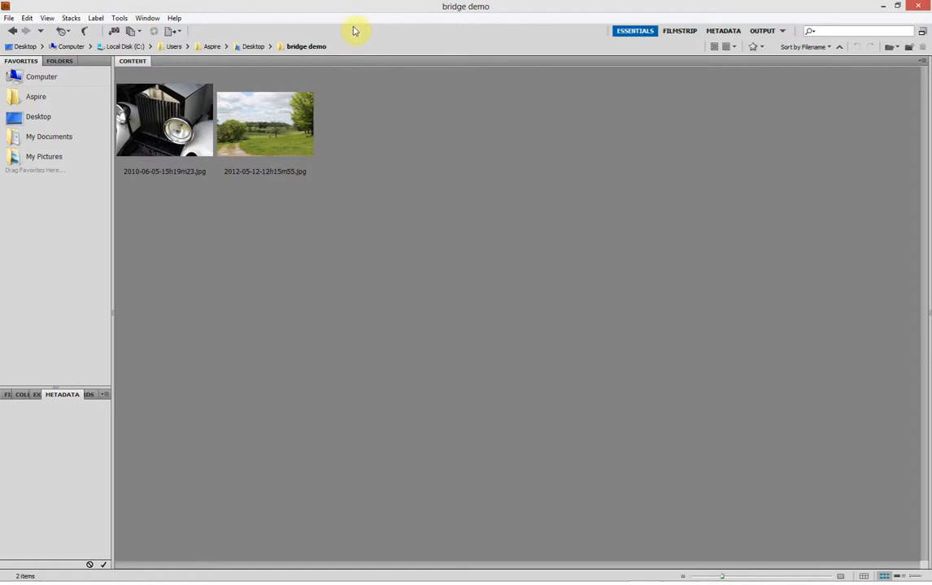
pyautogui.moveTo(268, 217)
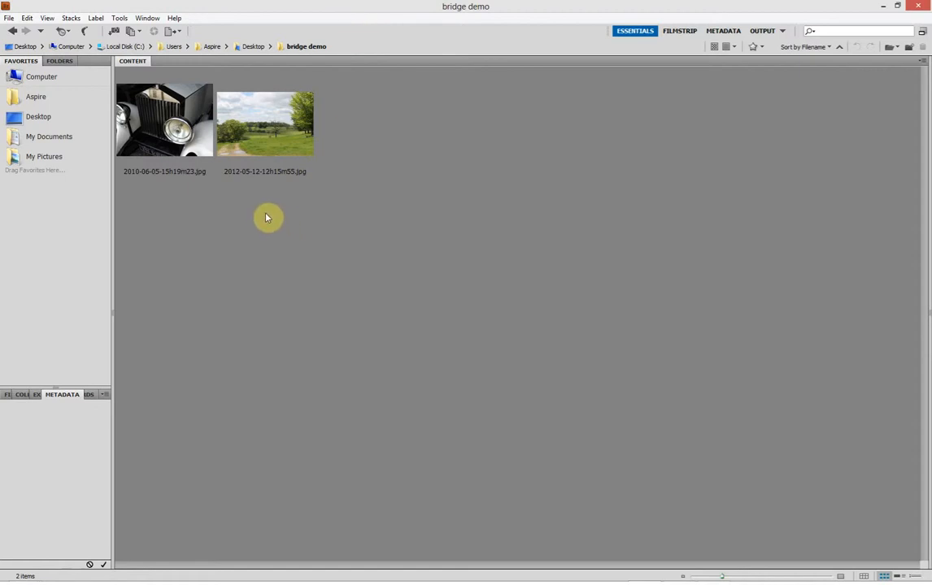
# Step: Open the landscape JPEG in Camera Raw from its thumbnail's context menu
pyautogui.click(264, 122)
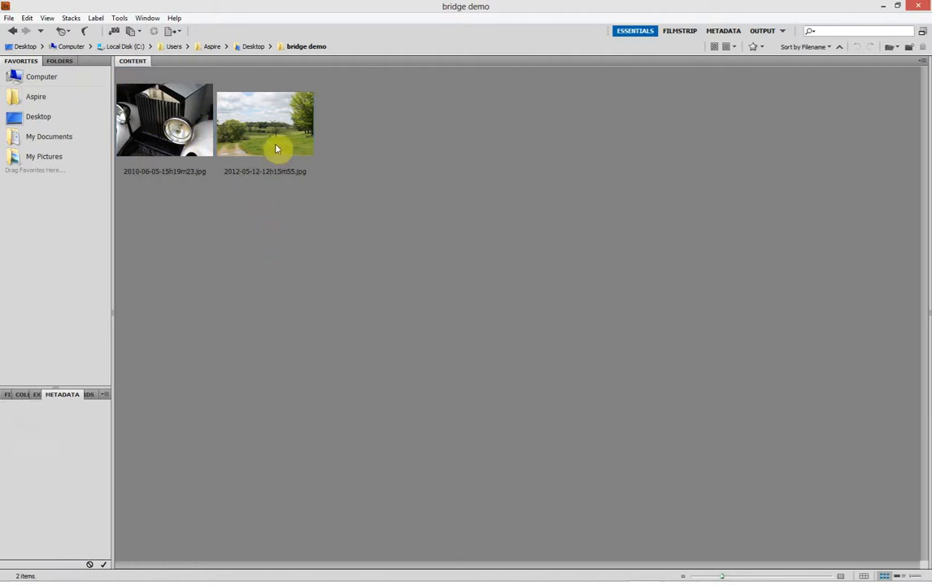
pyautogui.moveTo(263, 137)
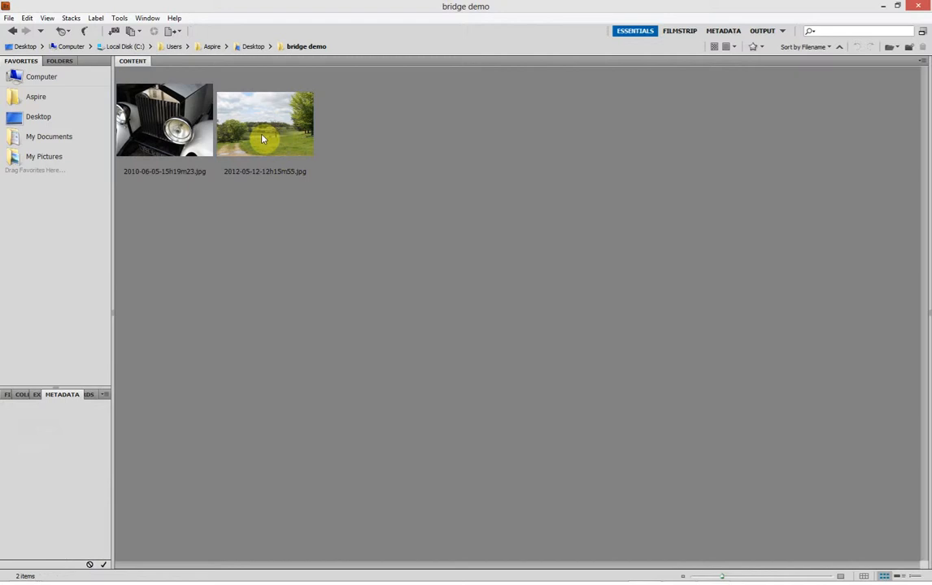
pyautogui.rightClick(264, 138)
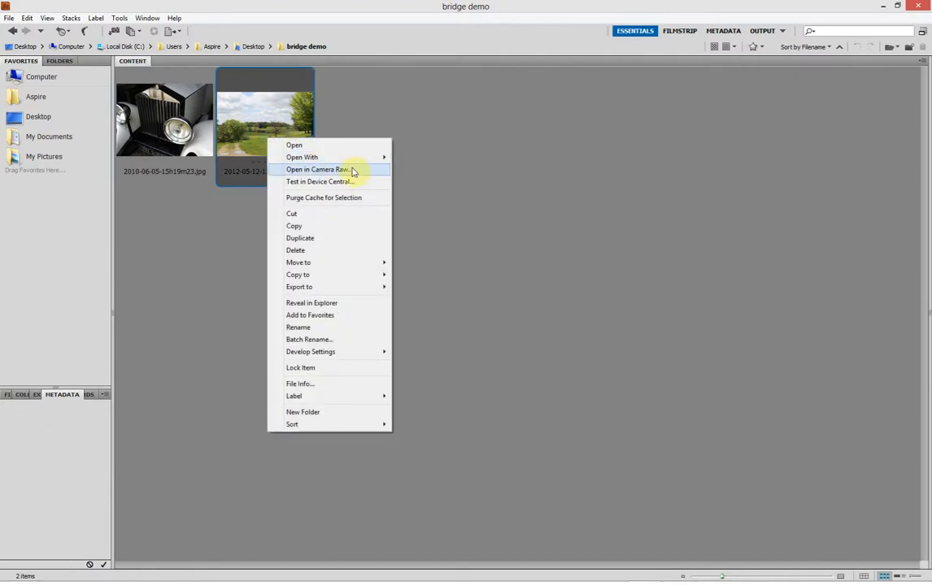
pyautogui.moveTo(294, 145)
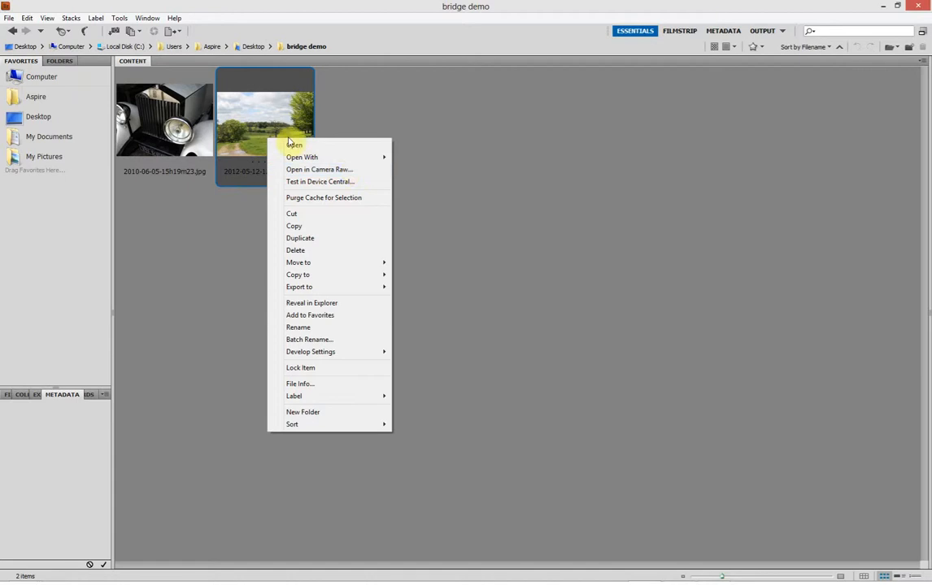
pyautogui.click(409, 229)
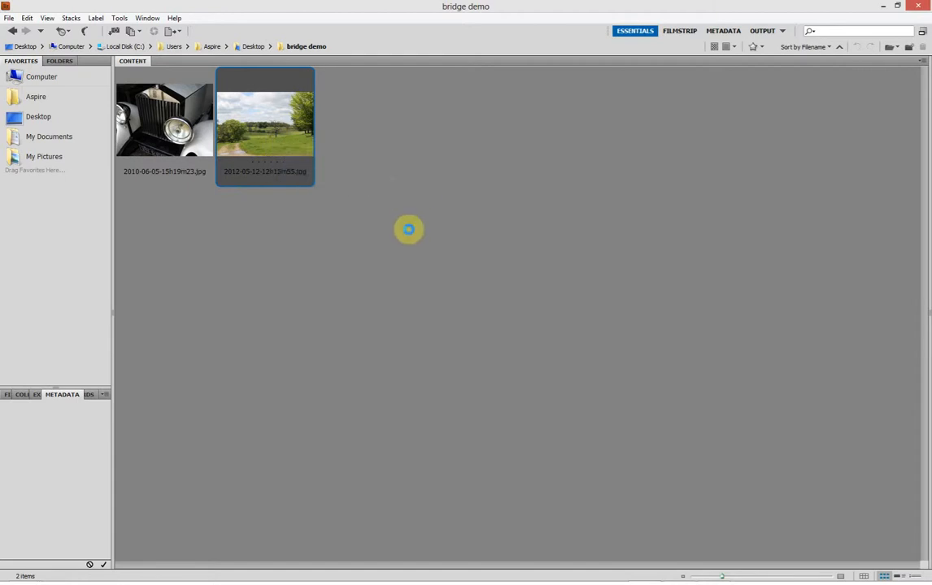
# Step: Browse the landscape's Tone Curve, HSL/Grayscale and Lens Corrections panels, then return to Basic
pyautogui.doubleClick(264, 118)
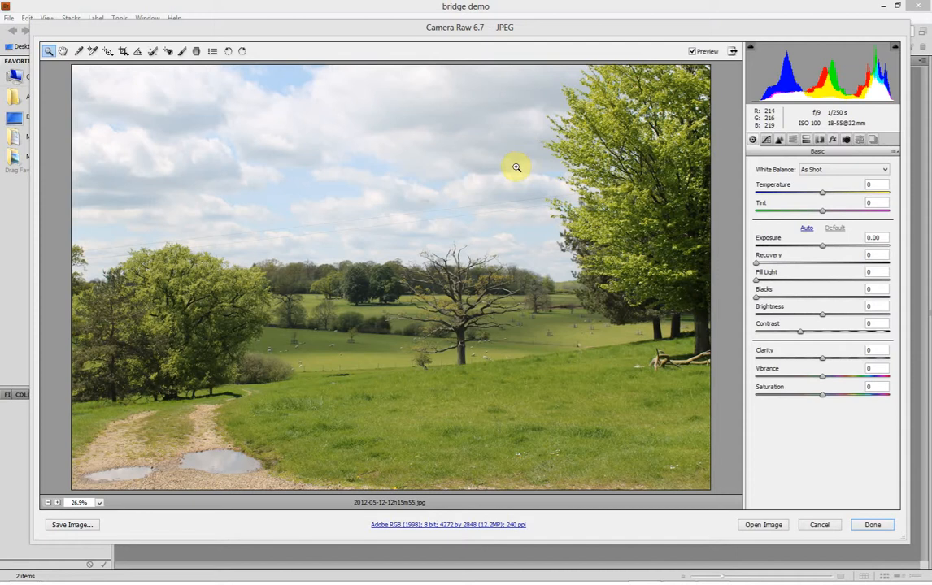
pyautogui.moveTo(591, 264)
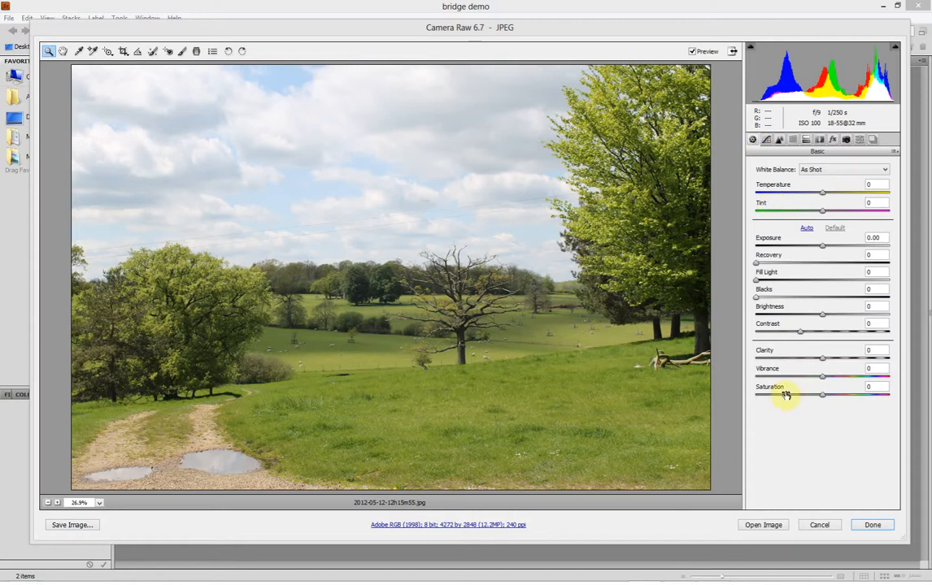
pyautogui.moveTo(785, 244)
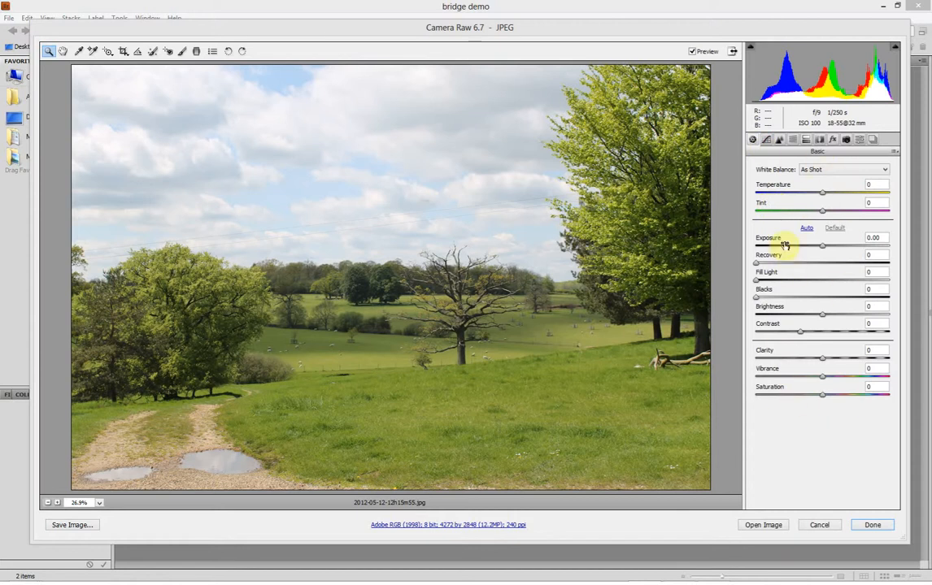
pyautogui.click(766, 140)
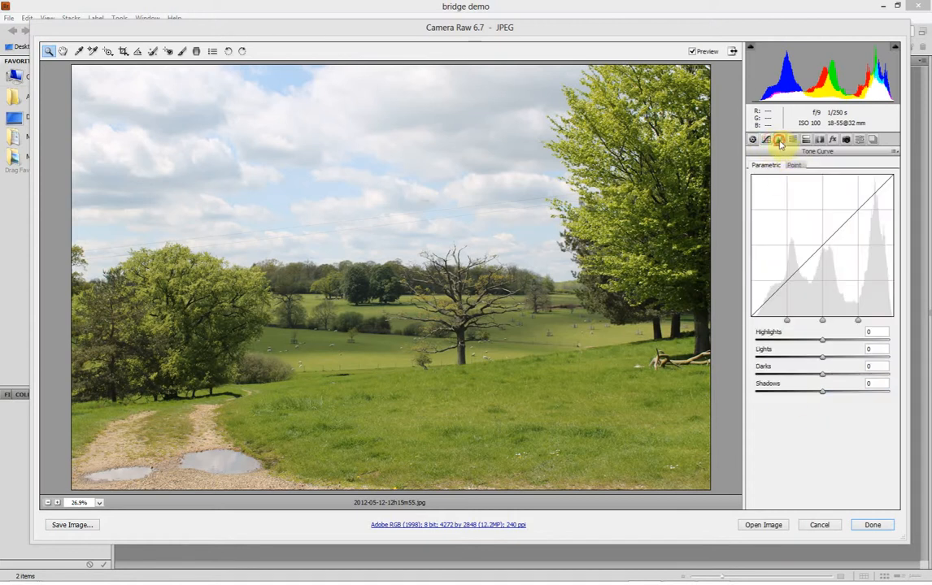
pyautogui.click(778, 139)
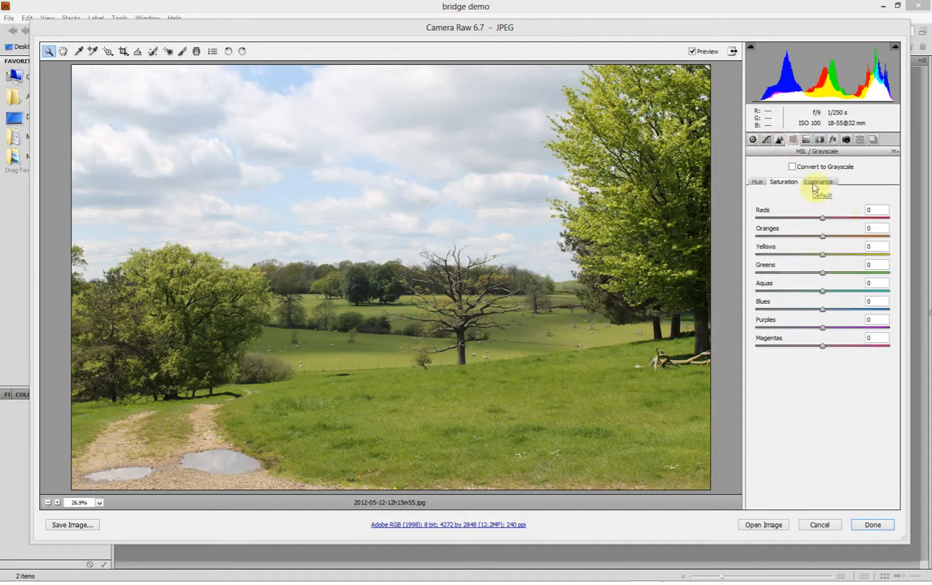
pyautogui.click(819, 139)
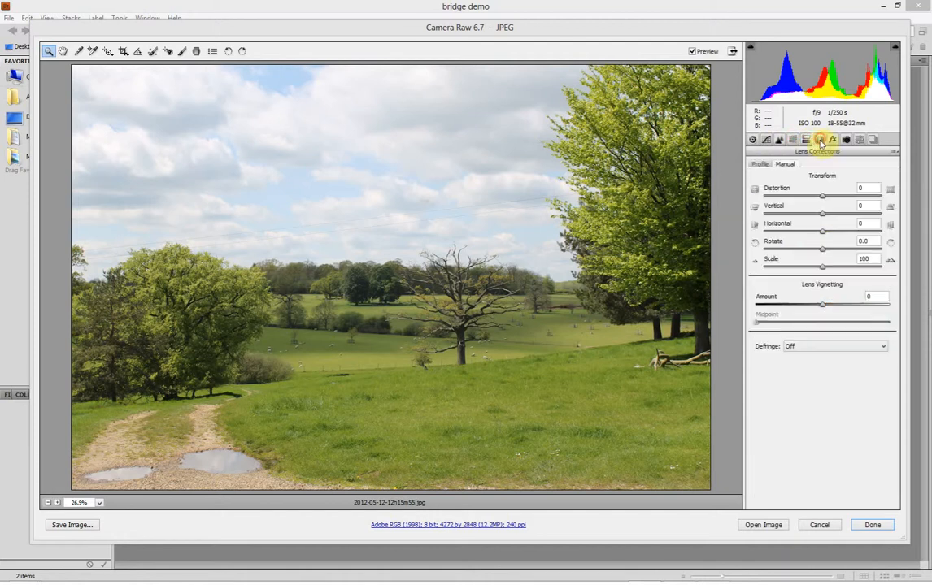
pyautogui.click(752, 139)
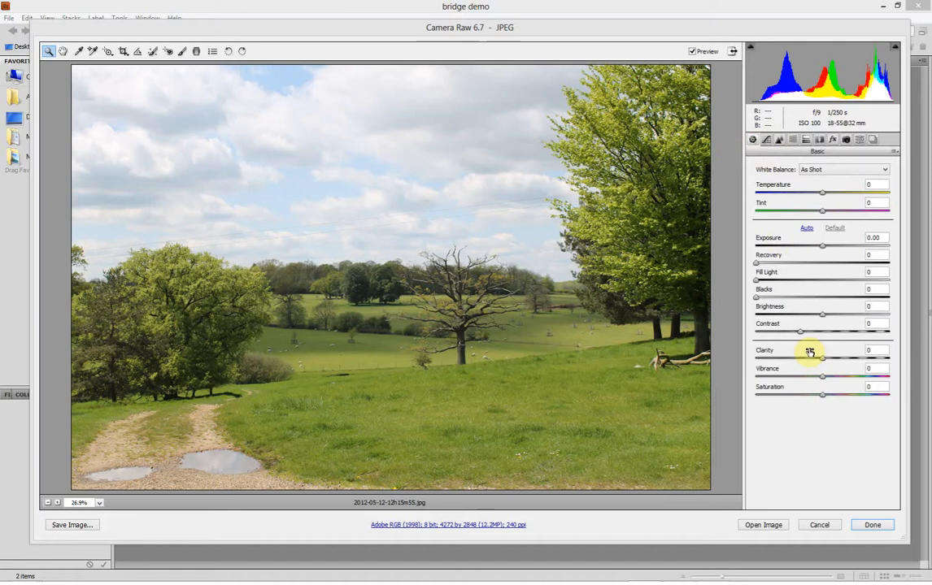
pyautogui.moveTo(832, 379)
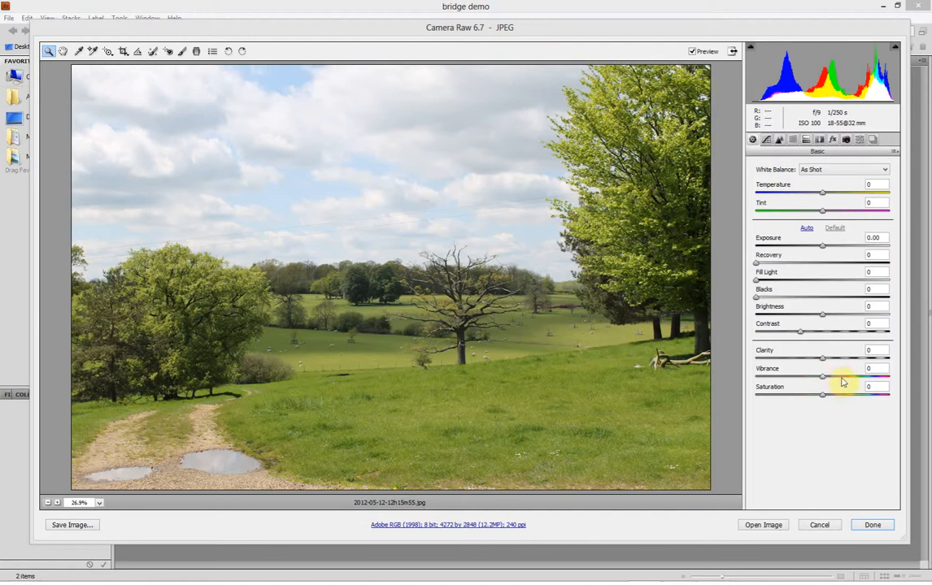
pyautogui.moveTo(838, 382)
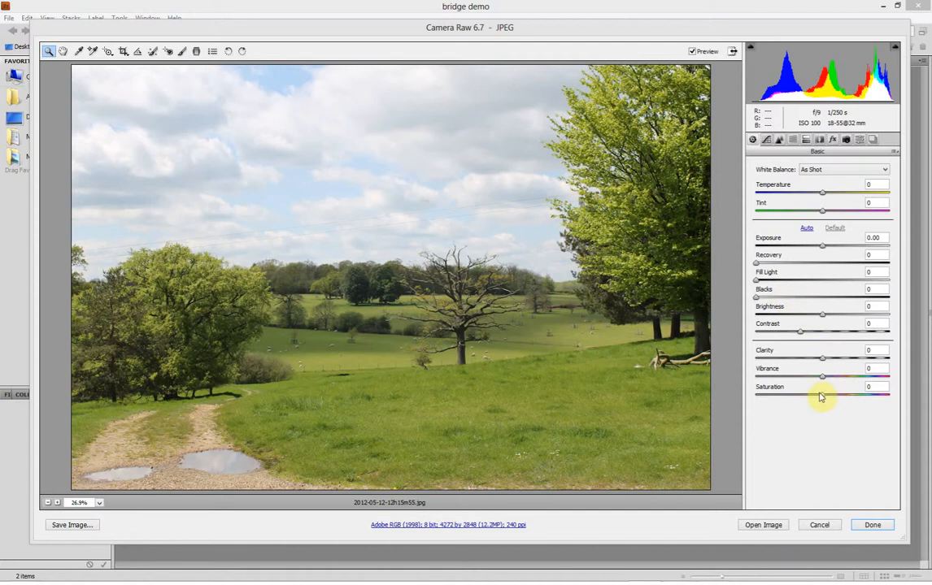
pyautogui.moveTo(819, 394)
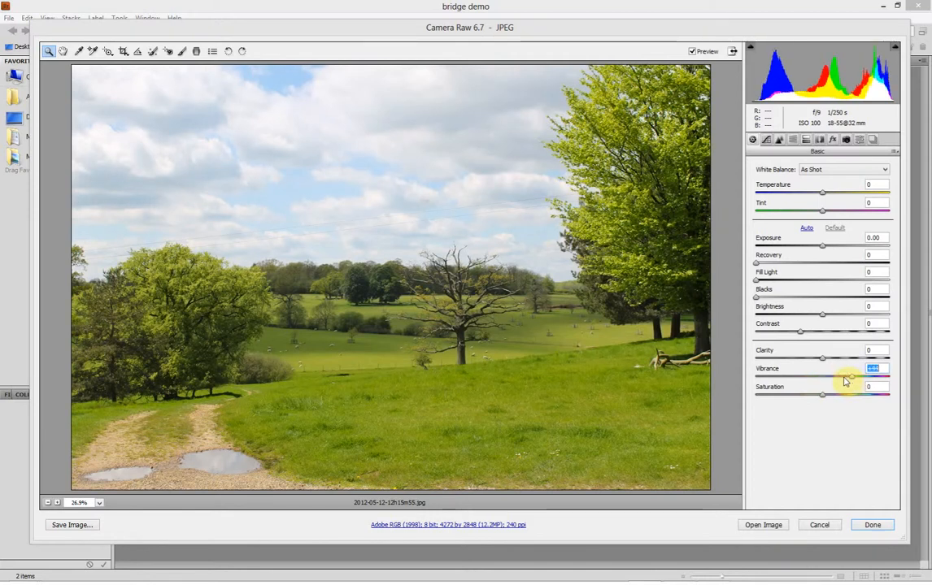
# Step: Raise the landscape photo's Vibrance to +34 and accept the edit
pyautogui.moveTo(874, 368); pyautogui.dragTo(821, 381)
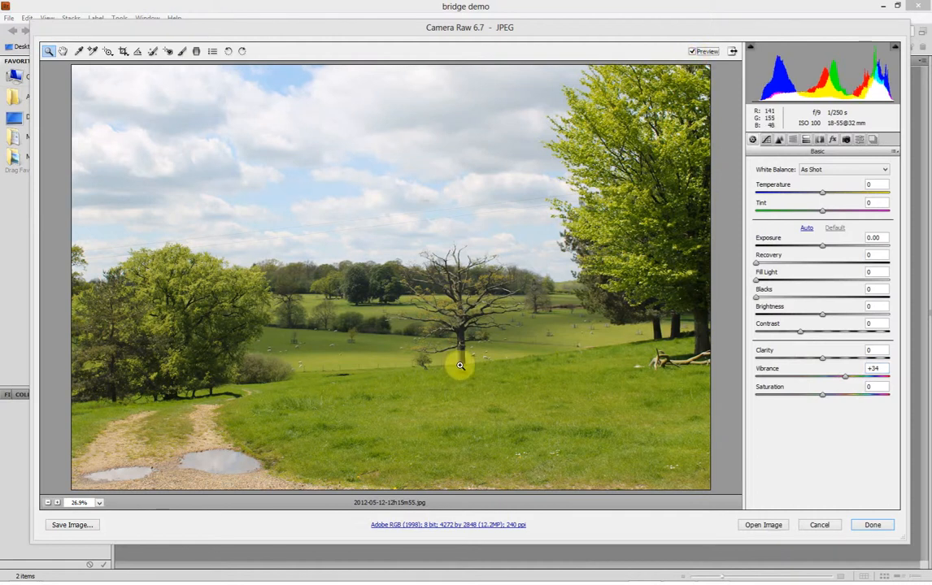
pyautogui.moveTo(834, 417)
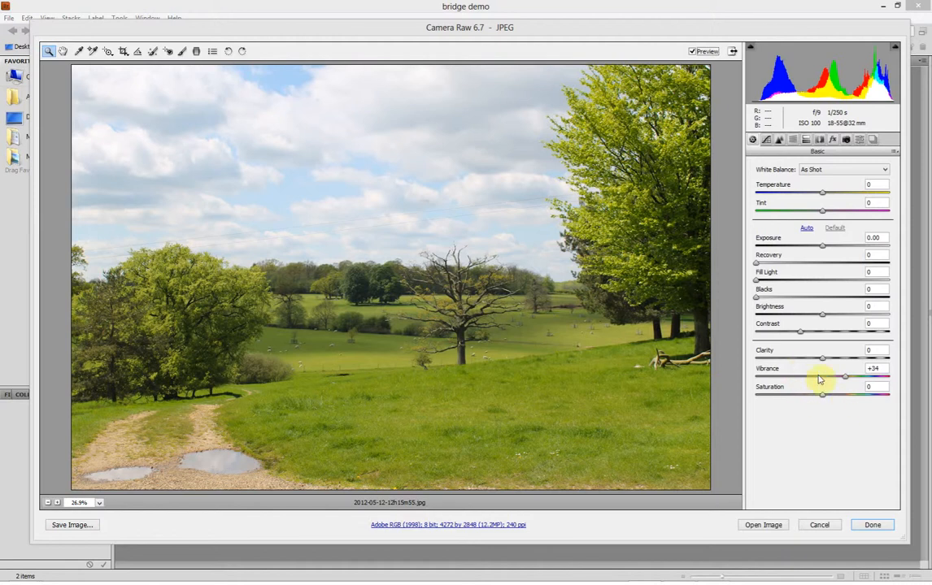
pyautogui.moveTo(828, 406)
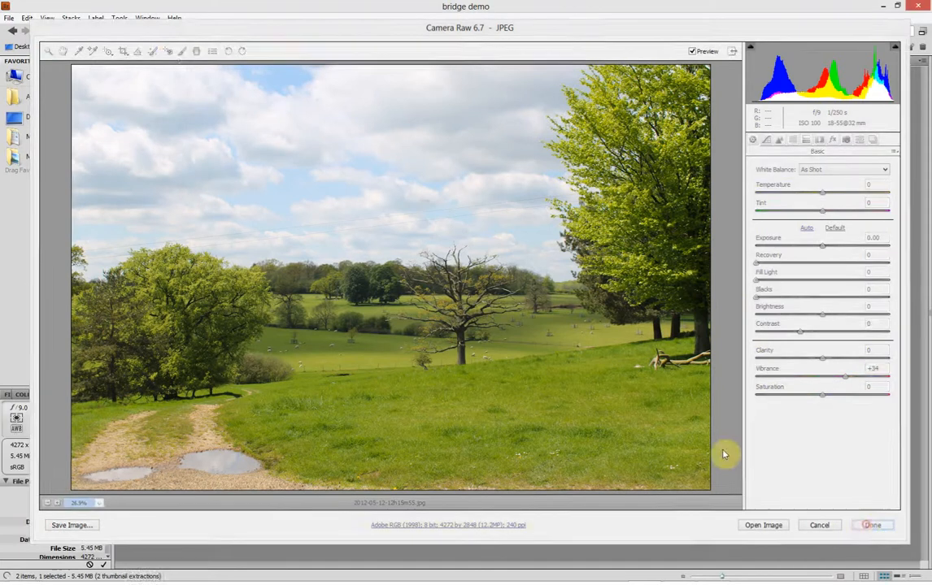
pyautogui.click(871, 524)
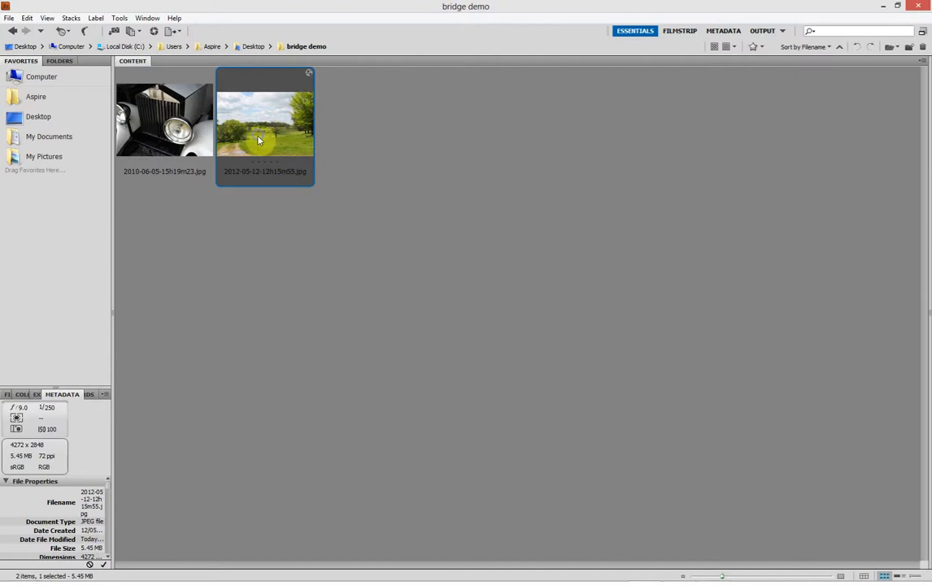
# Step: Reopen the landscape thumbnail in Camera Raw to confirm the +34 vibrance
pyautogui.doubleClick(264, 118)
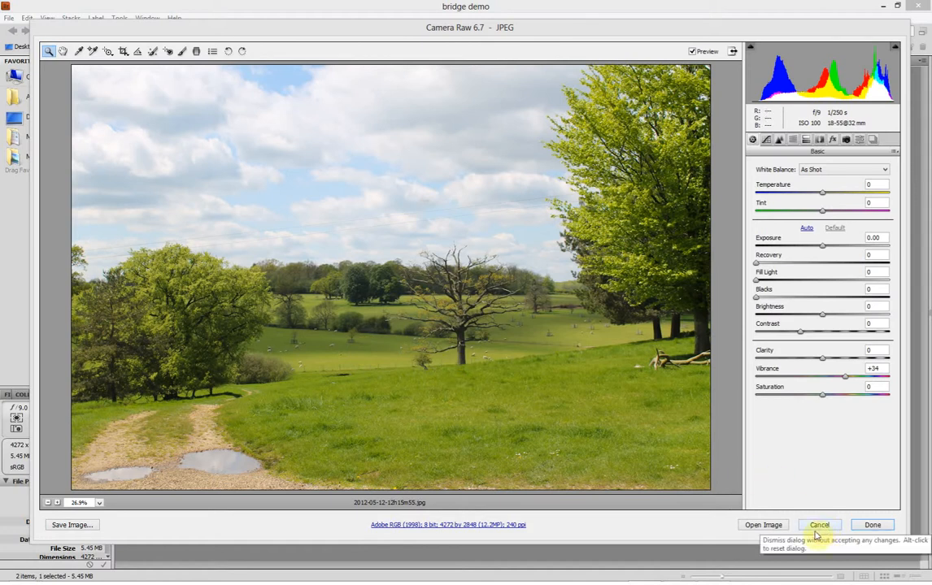
pyautogui.moveTo(812, 515)
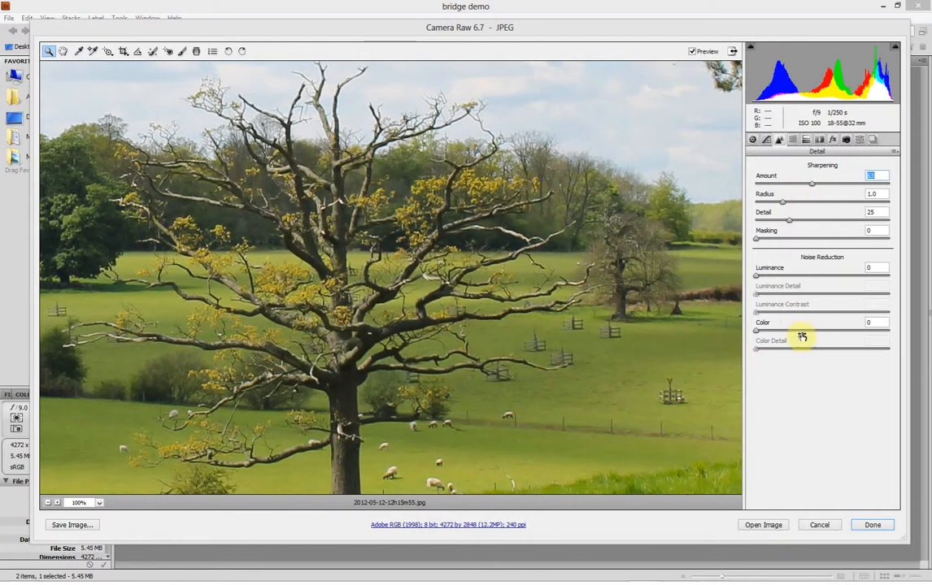
pyautogui.moveTo(698, 431)
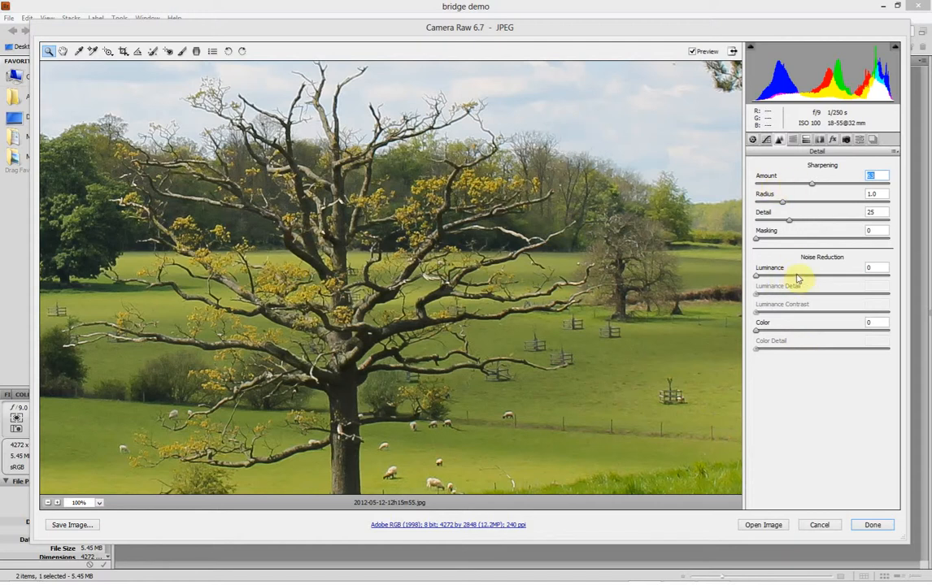
pyautogui.moveTo(787, 279)
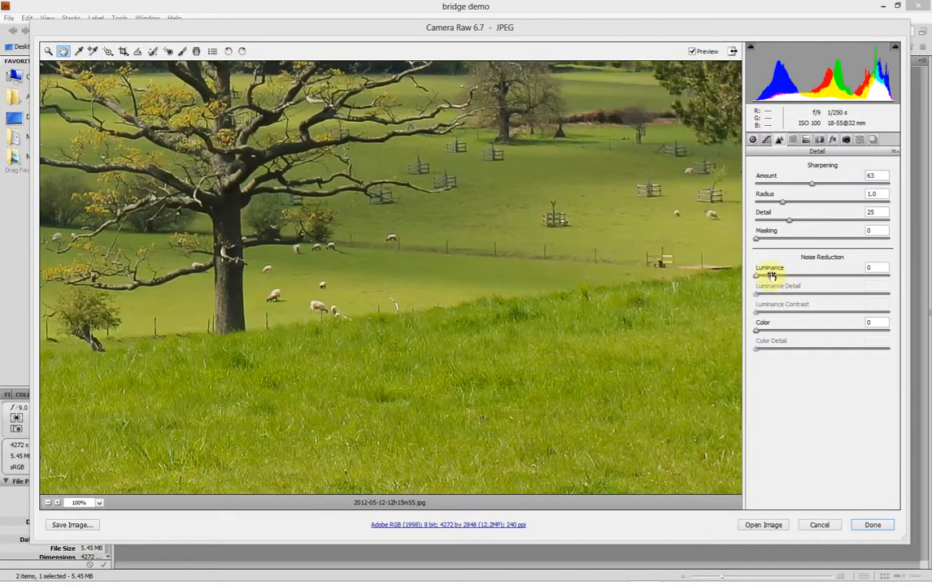
# Step: Set Sharpening Amount to 63, then open the adjusted landscape in Photoshop
pyautogui.moveTo(760, 277); pyautogui.dragTo(821, 276)
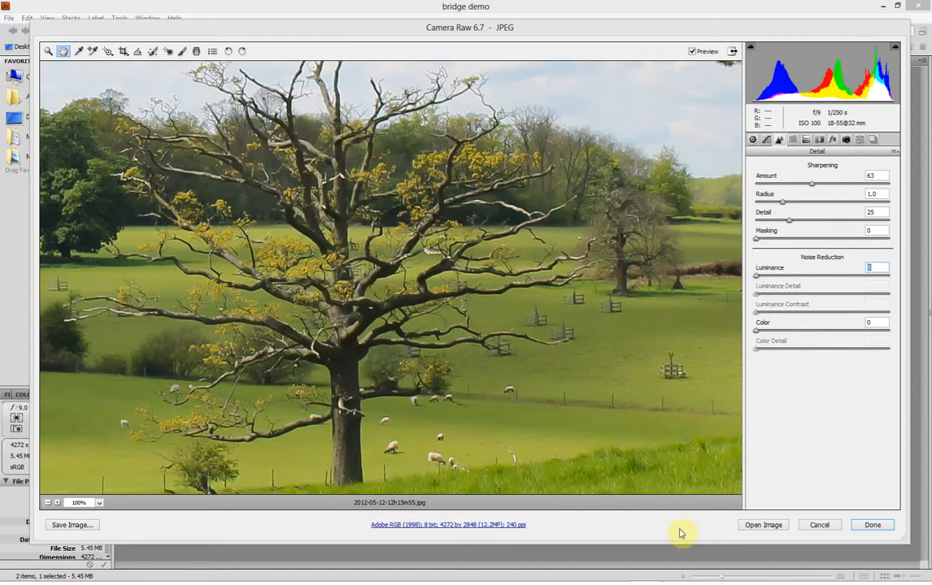
pyautogui.moveTo(748, 522)
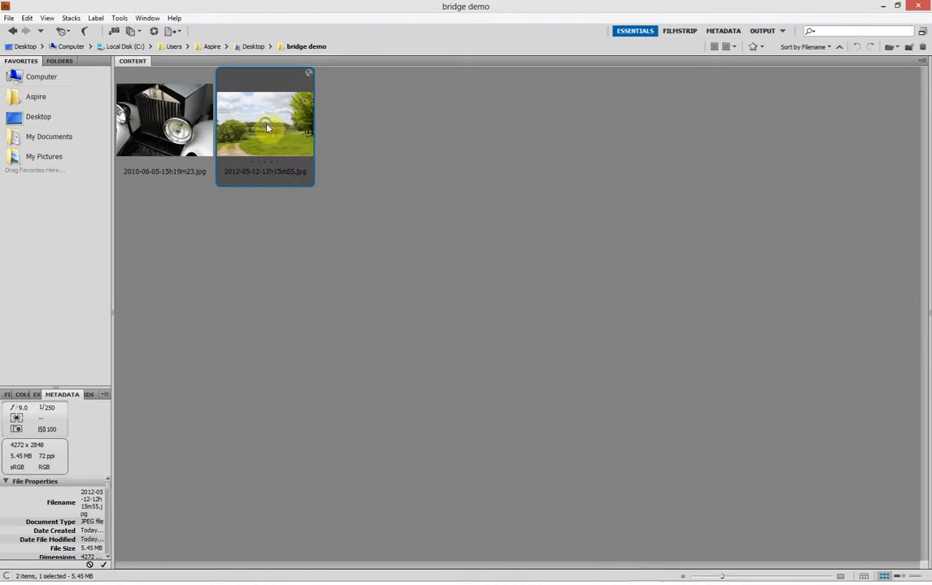
pyautogui.doubleClick(264, 119)
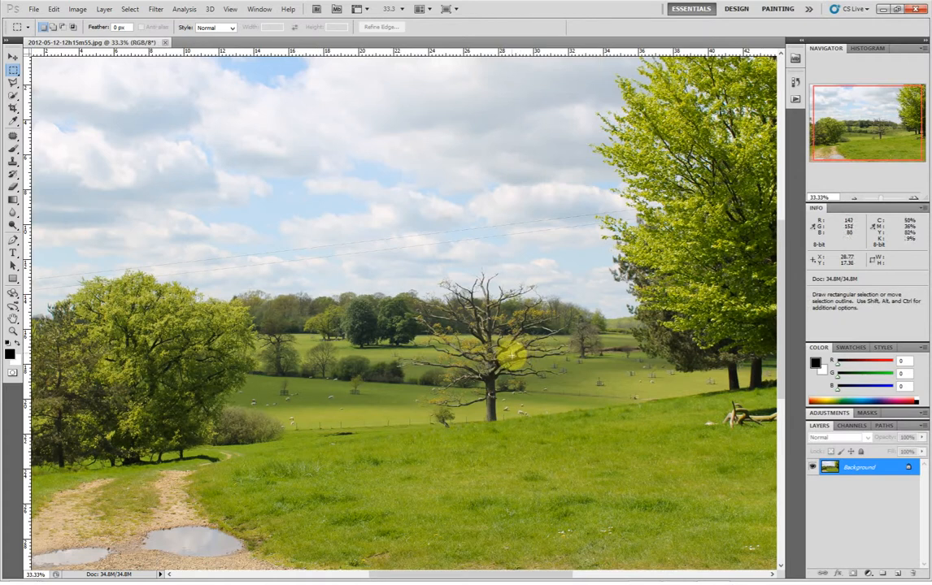
pyautogui.moveTo(510, 356)
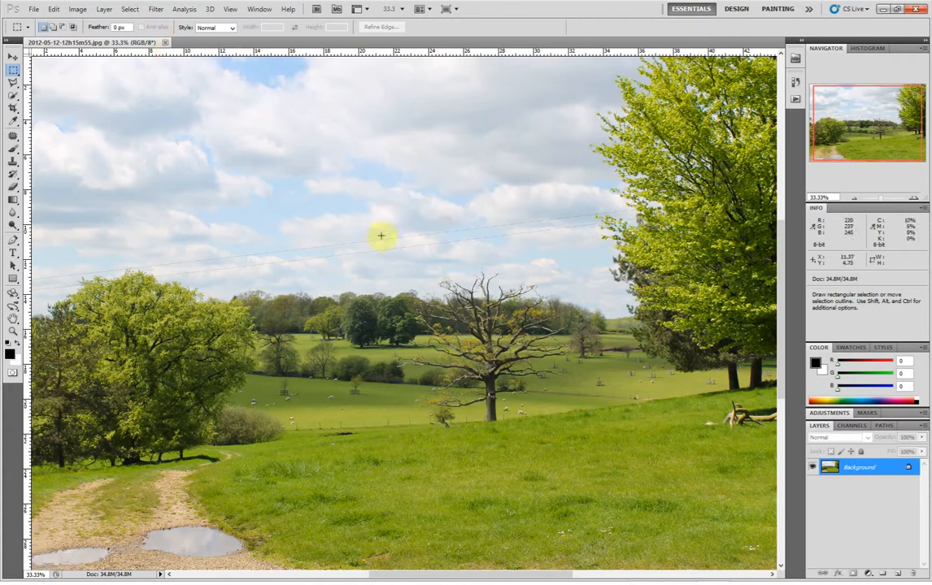
pyautogui.moveTo(165, 54)
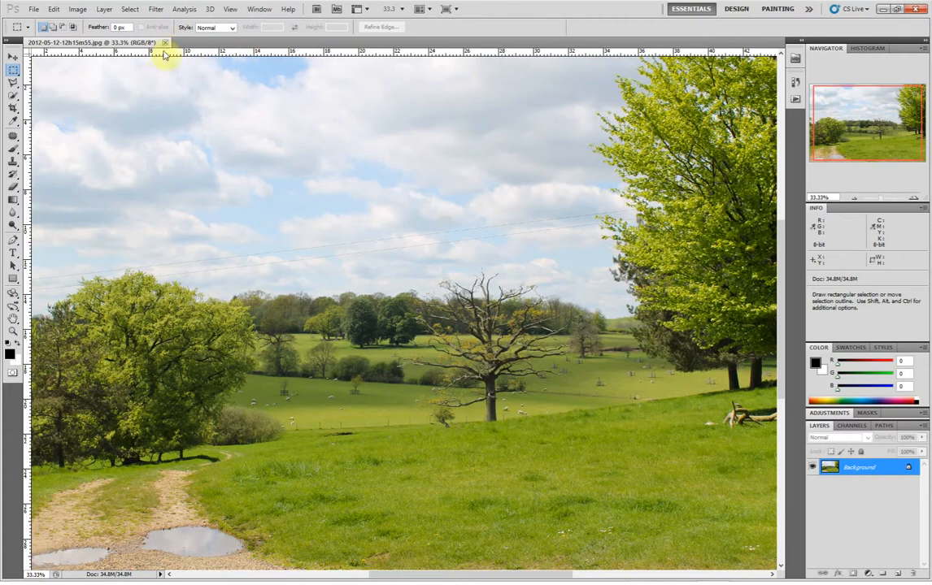
# Step: Close the previewed landscape document in Photoshop
pyautogui.click(165, 42)
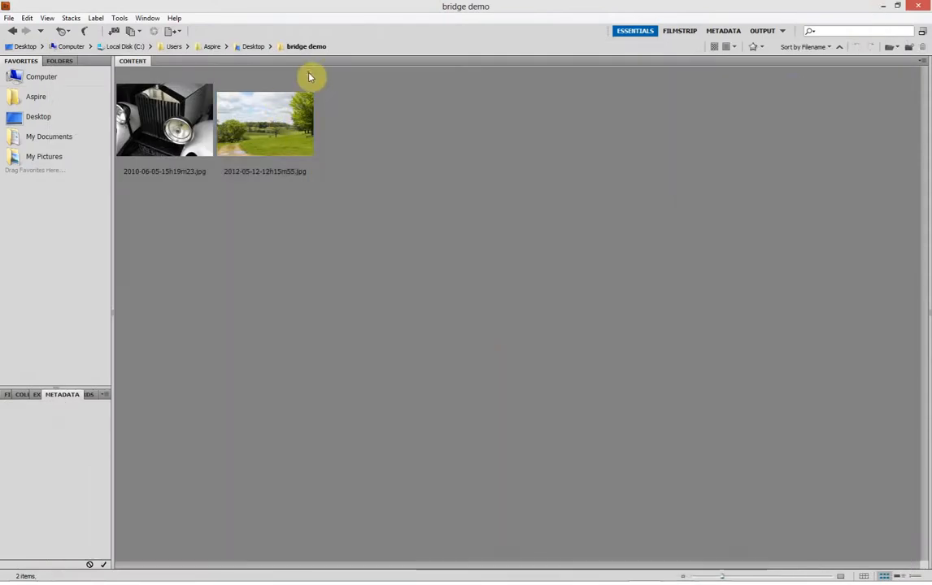
# Step: Apply Develop Settings > Clear Settings to the landscape thumbnail
pyautogui.click(264, 122)
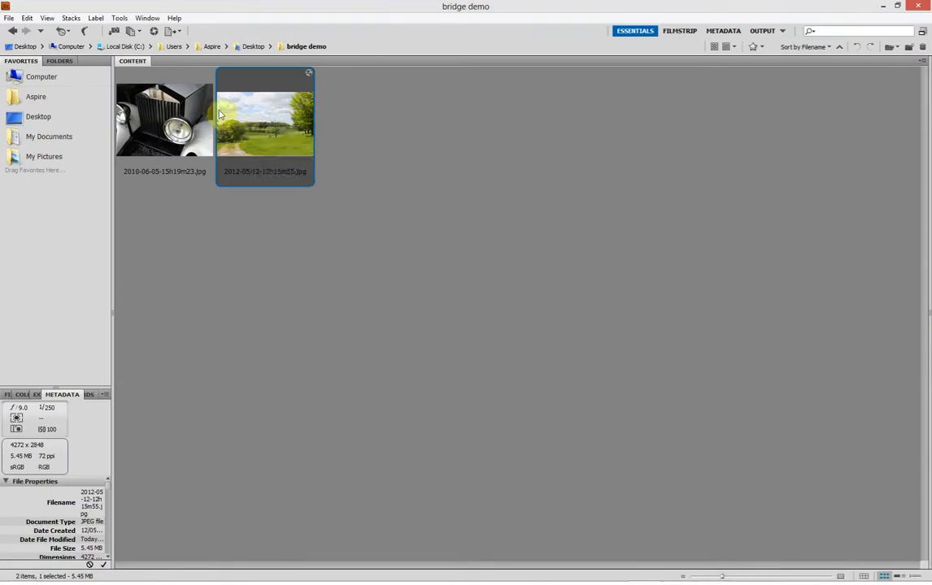
pyautogui.rightClick(220, 114)
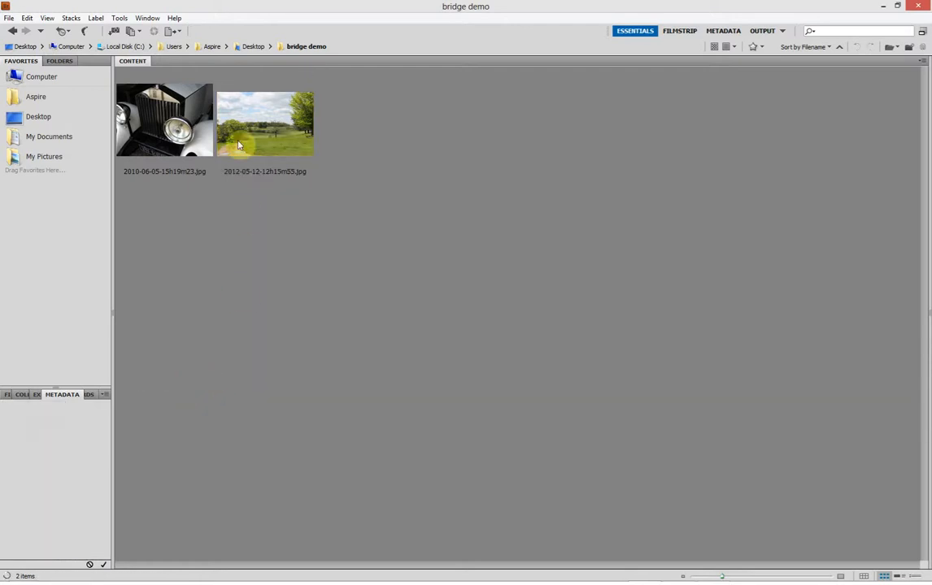
pyautogui.rightClick(264, 122)
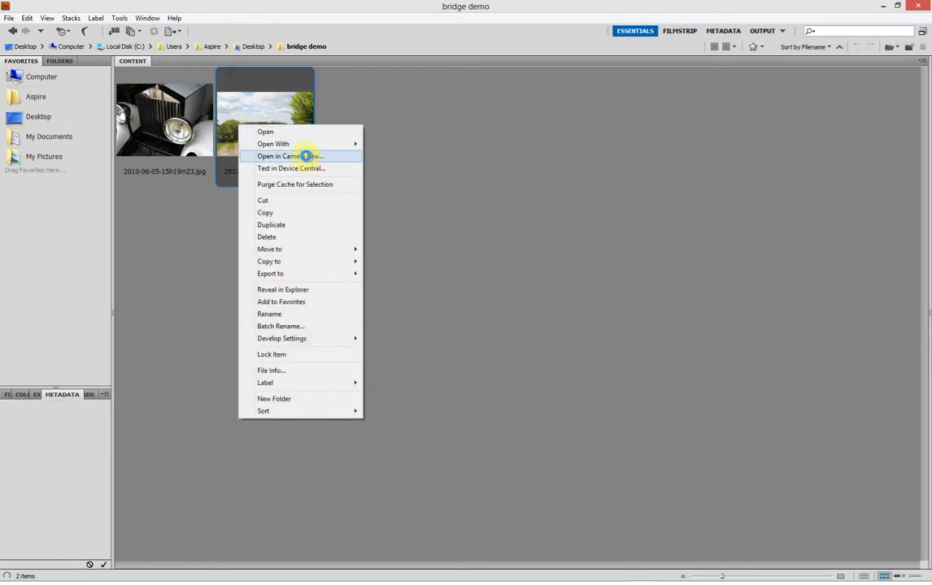
pyautogui.click(290, 156)
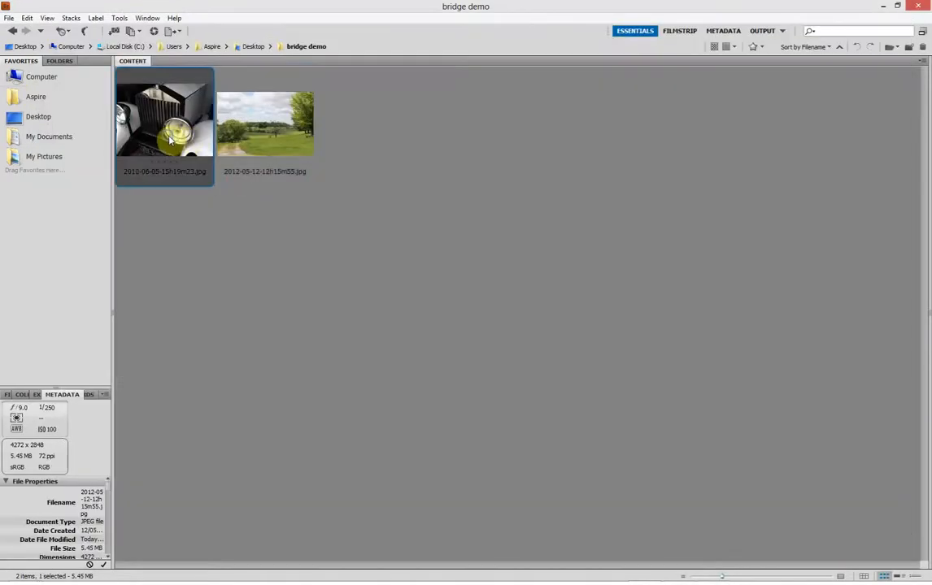
# Step: Open the vintage car thumbnail in Camera Raw
pyautogui.doubleClick(164, 114)
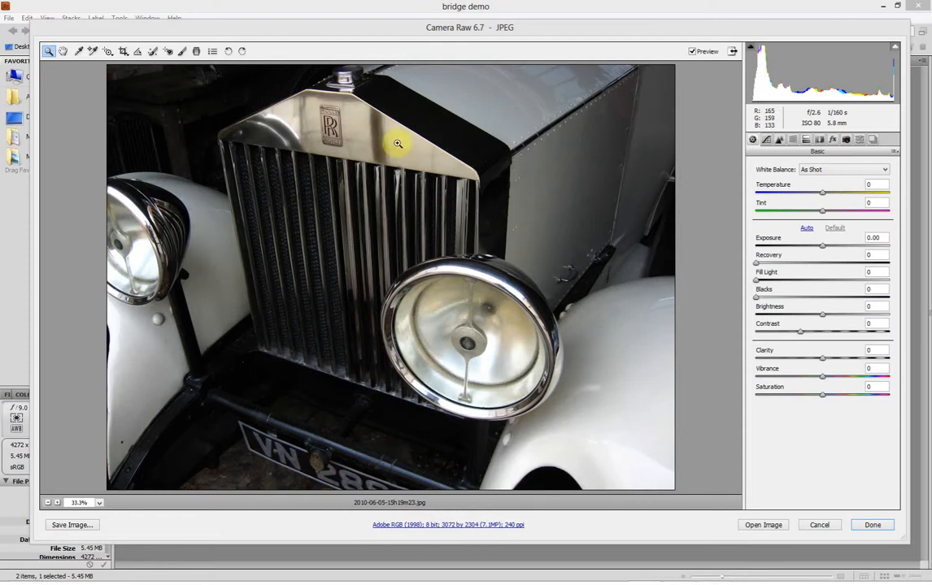
pyautogui.moveTo(782, 286)
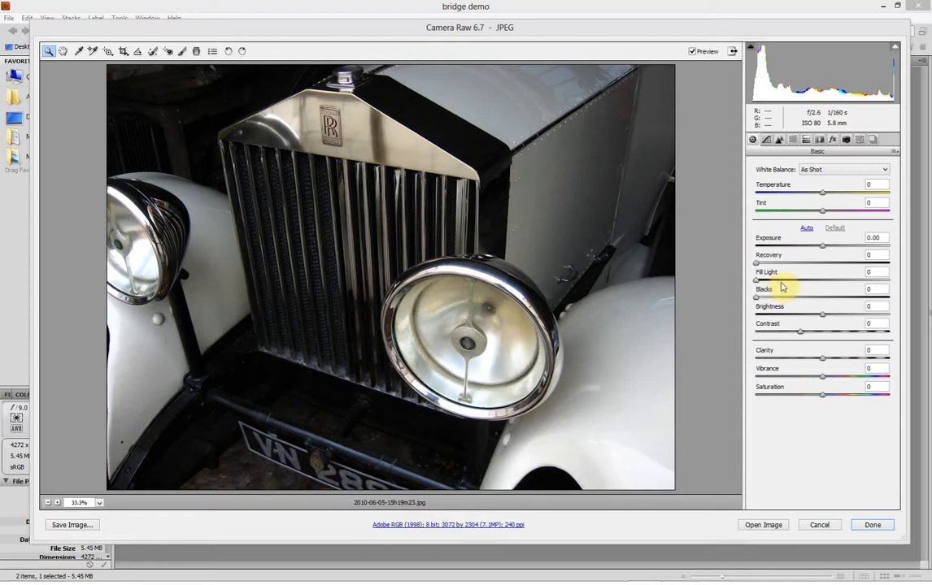